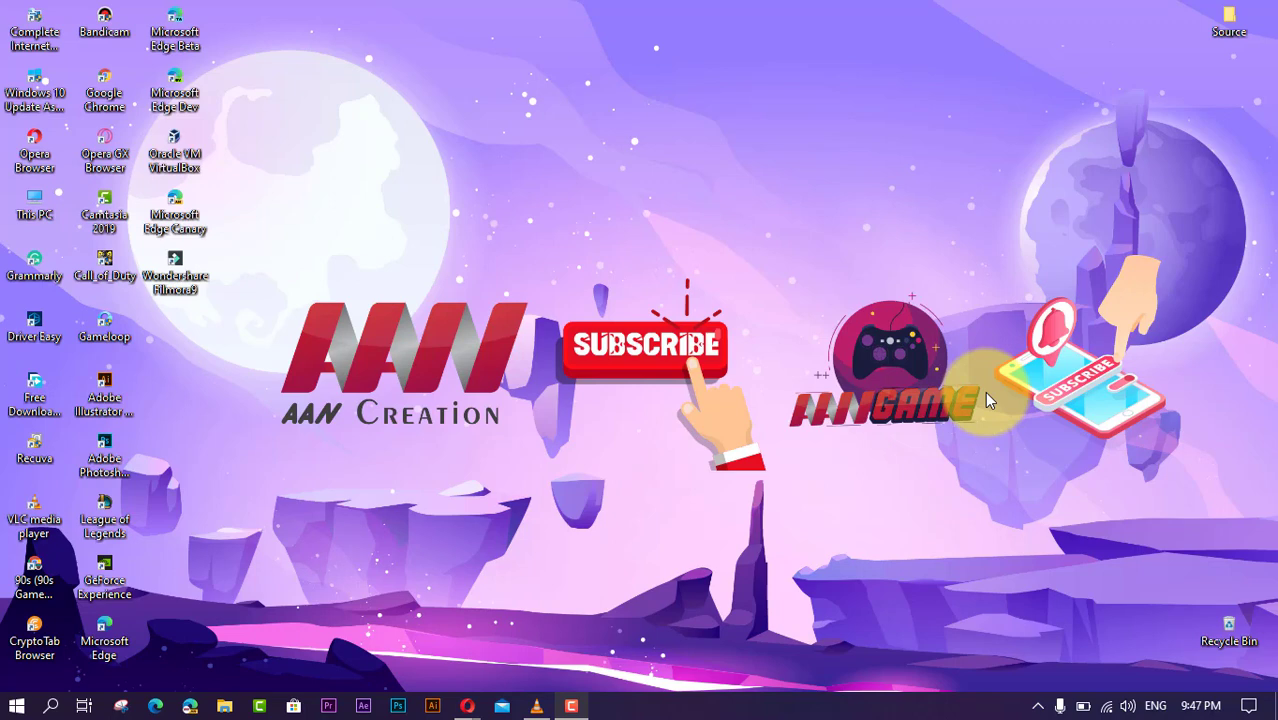
pyautogui.moveTo(500, 560)
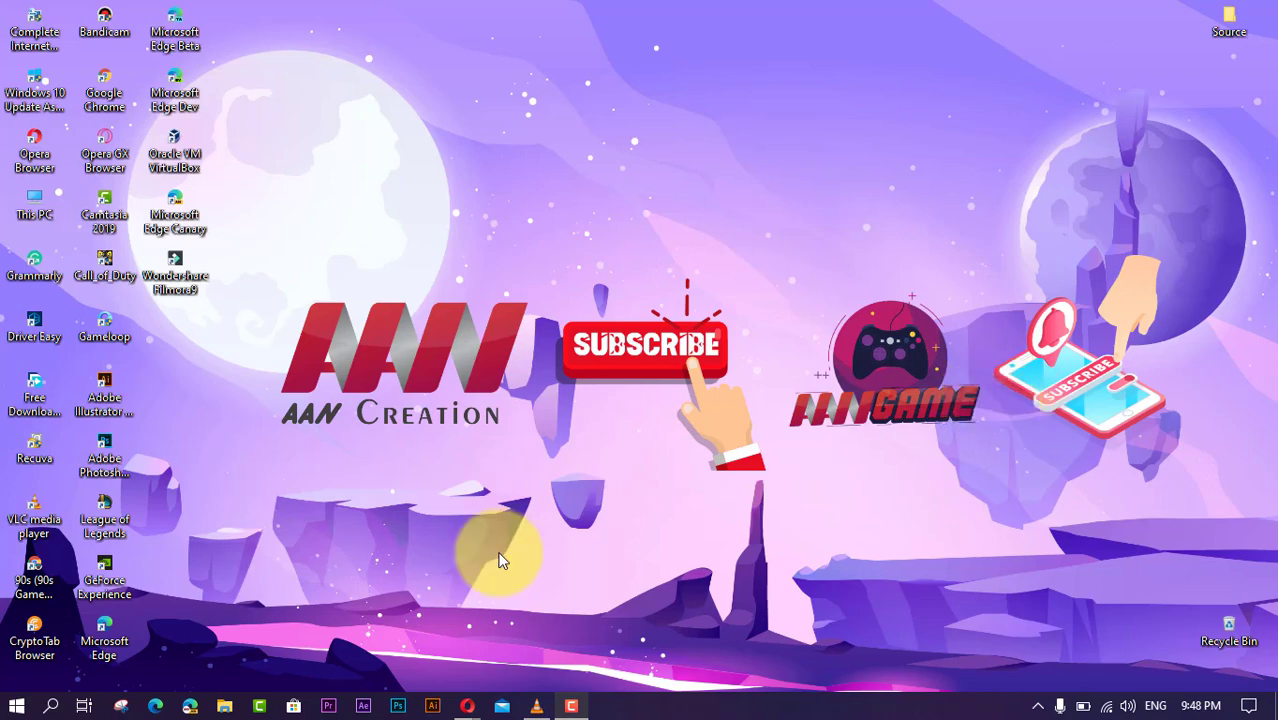
# - Open Settings from the Start context menu and go to Network & Internet Data usage
pyautogui.rightClick(15, 706)
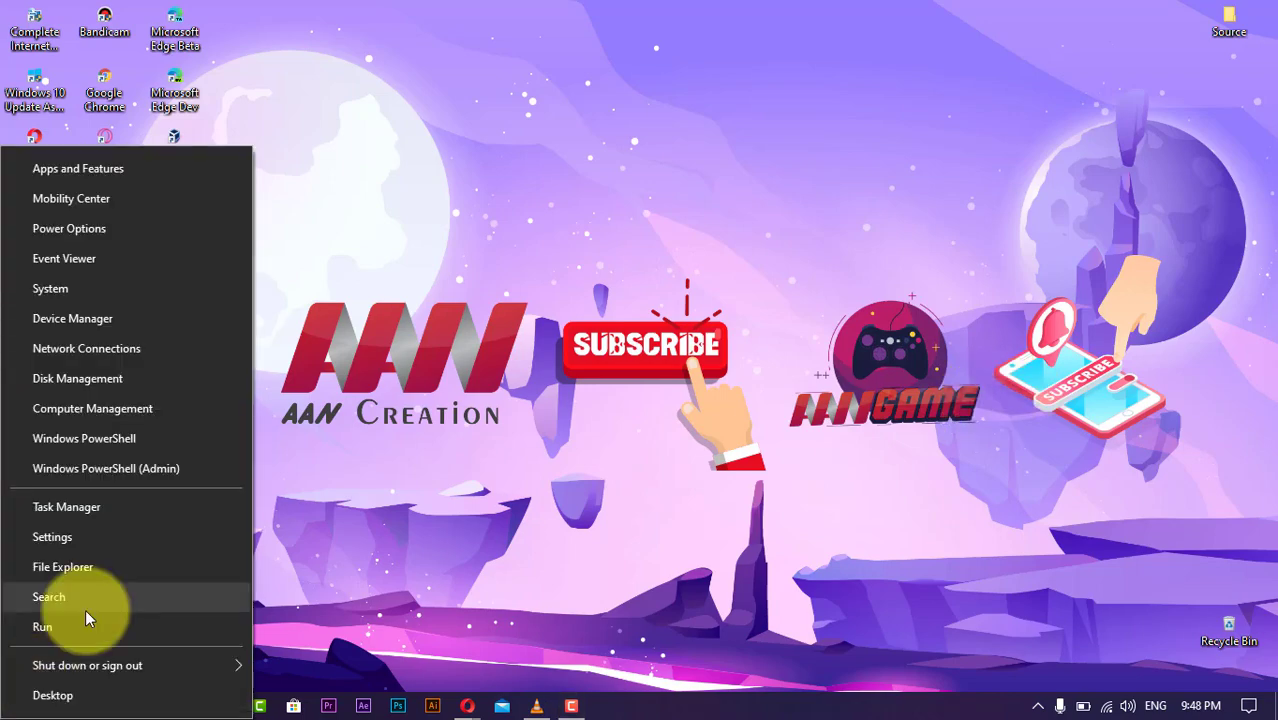
pyautogui.click(52, 537)
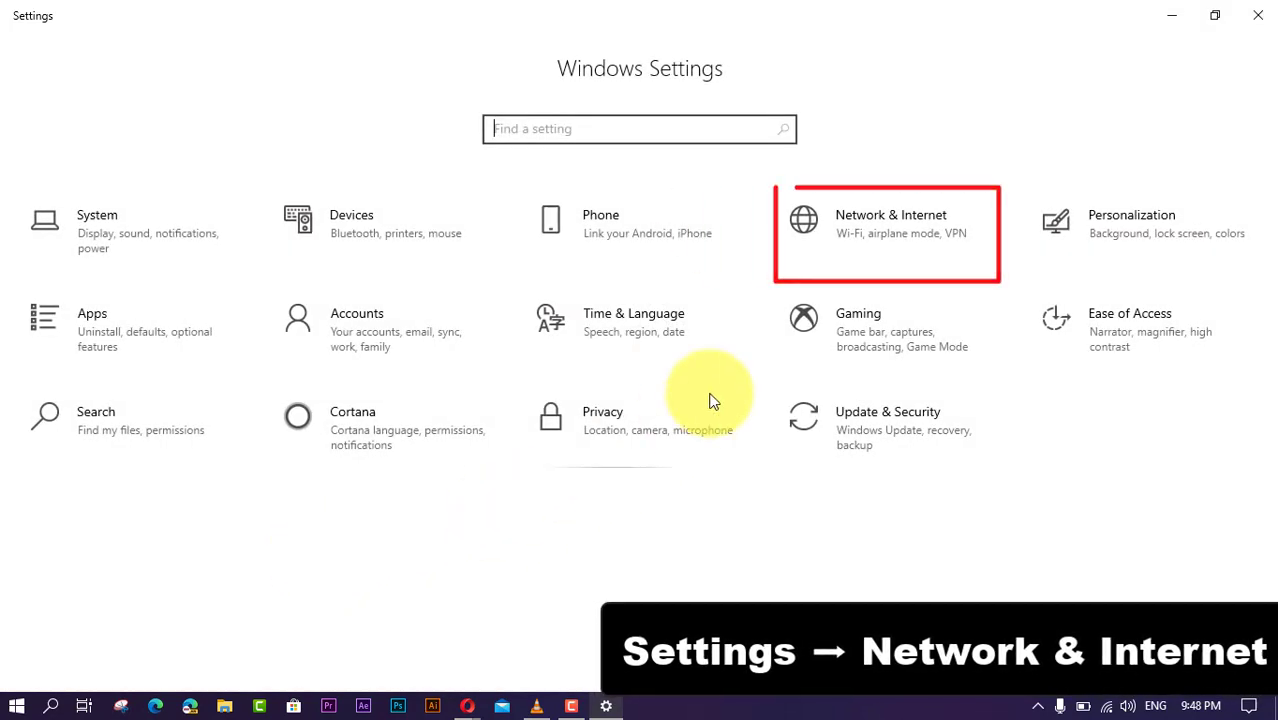
pyautogui.click(885, 233)
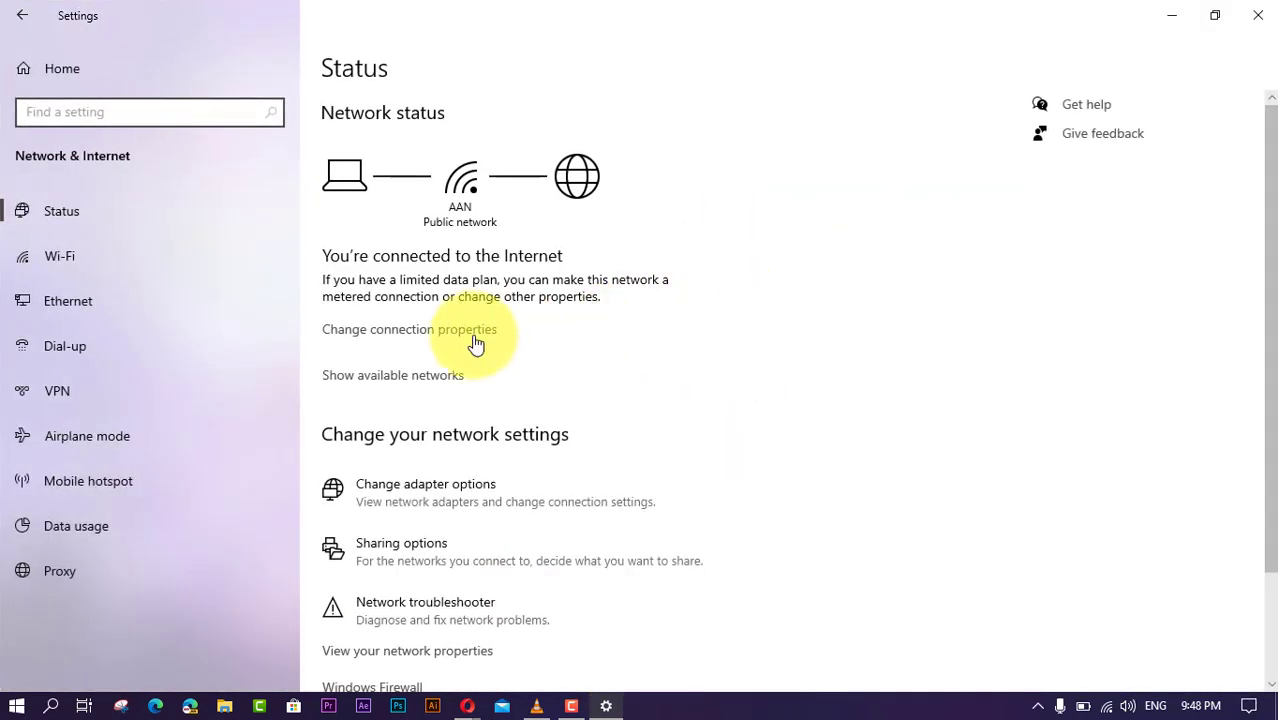
pyautogui.click(76, 525)
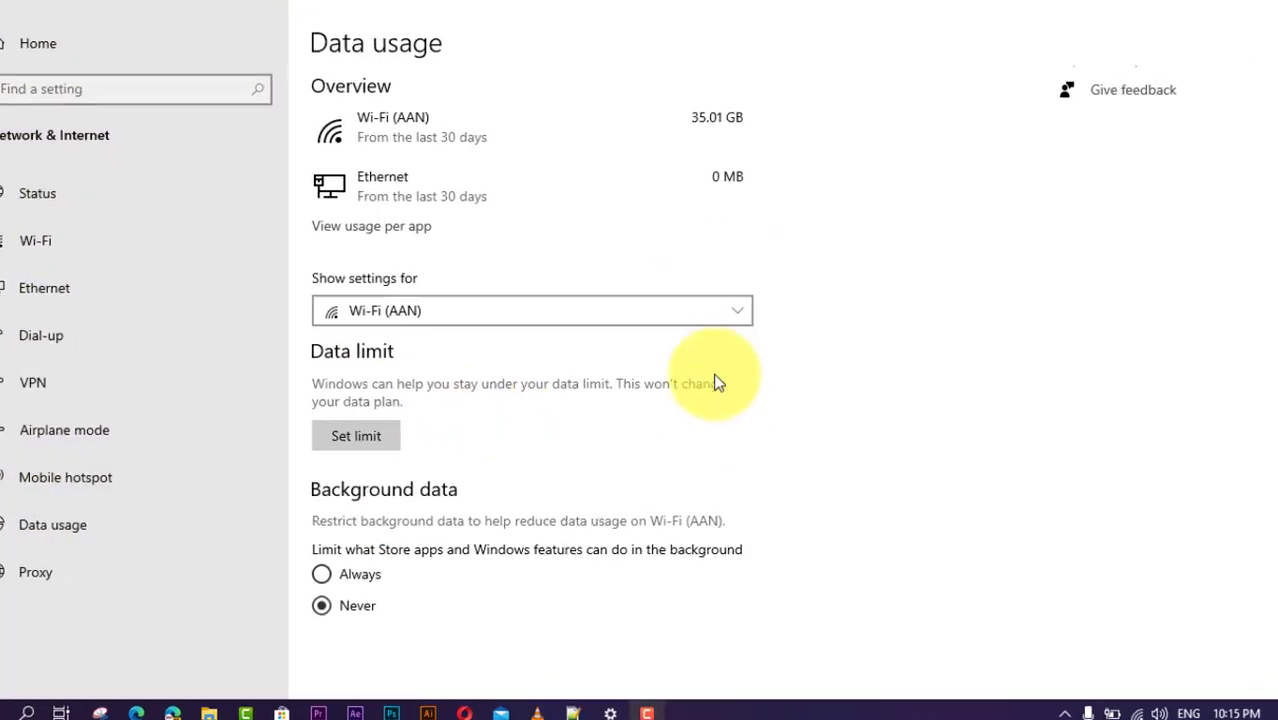
# - Start a Wi-Fi (AAN) data limit as a One time limit measured in GB
pyautogui.click(531, 310)
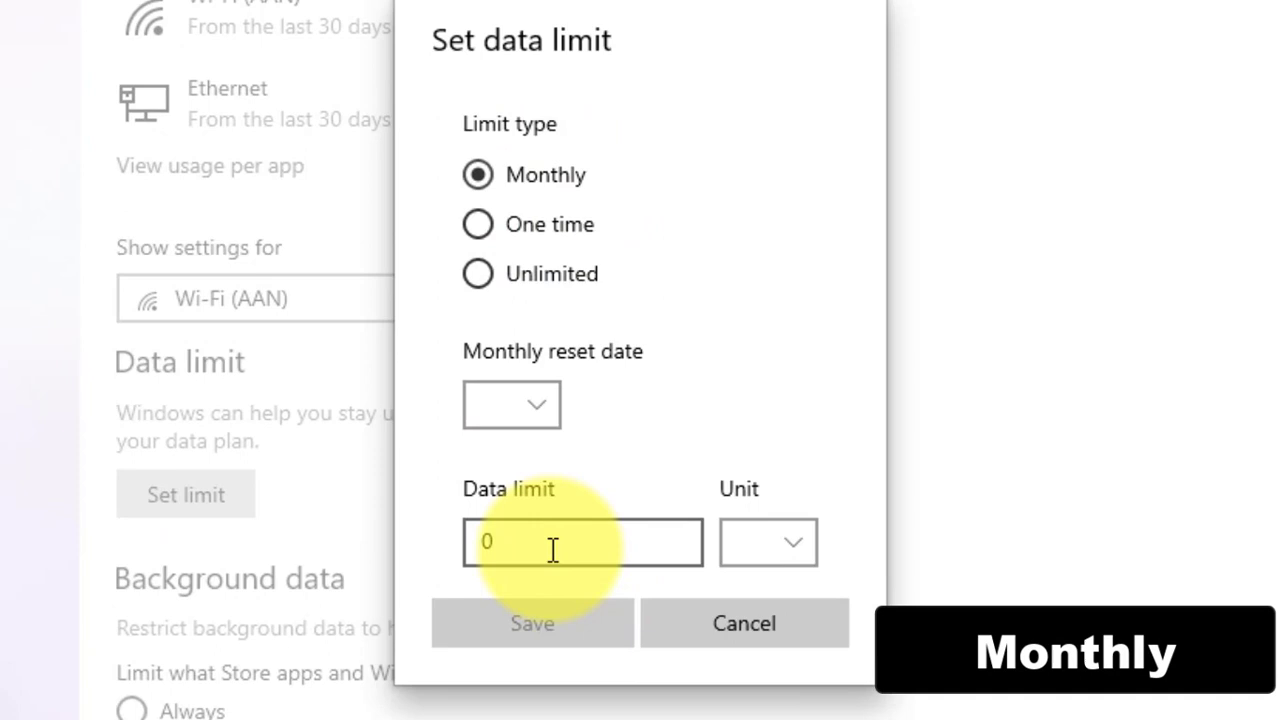
pyautogui.click(767, 541)
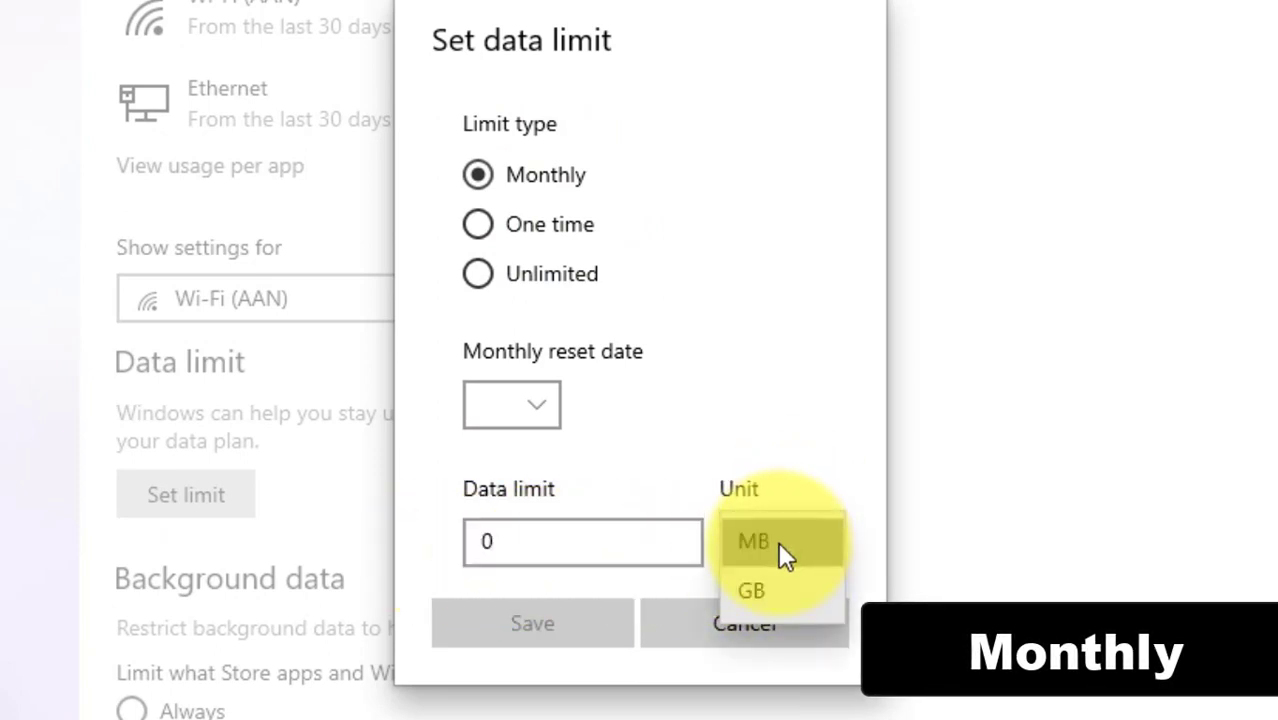
pyautogui.click(751, 590)
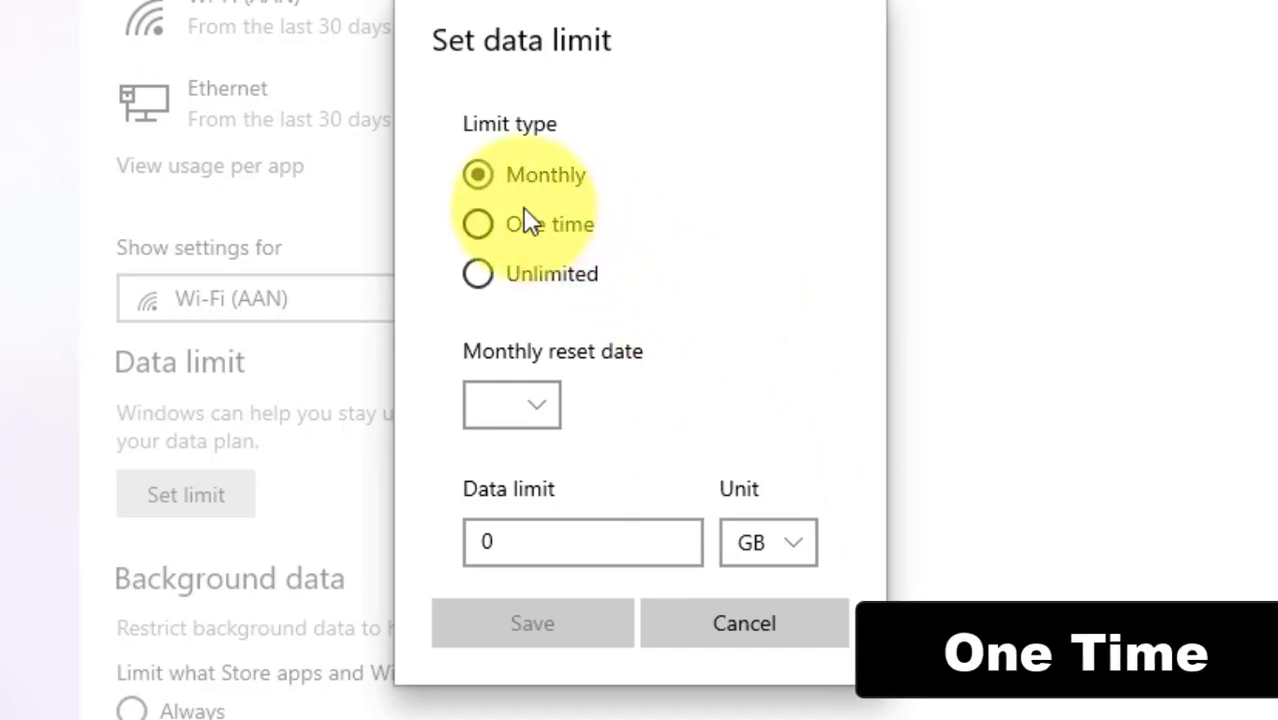
pyautogui.click(477, 224)
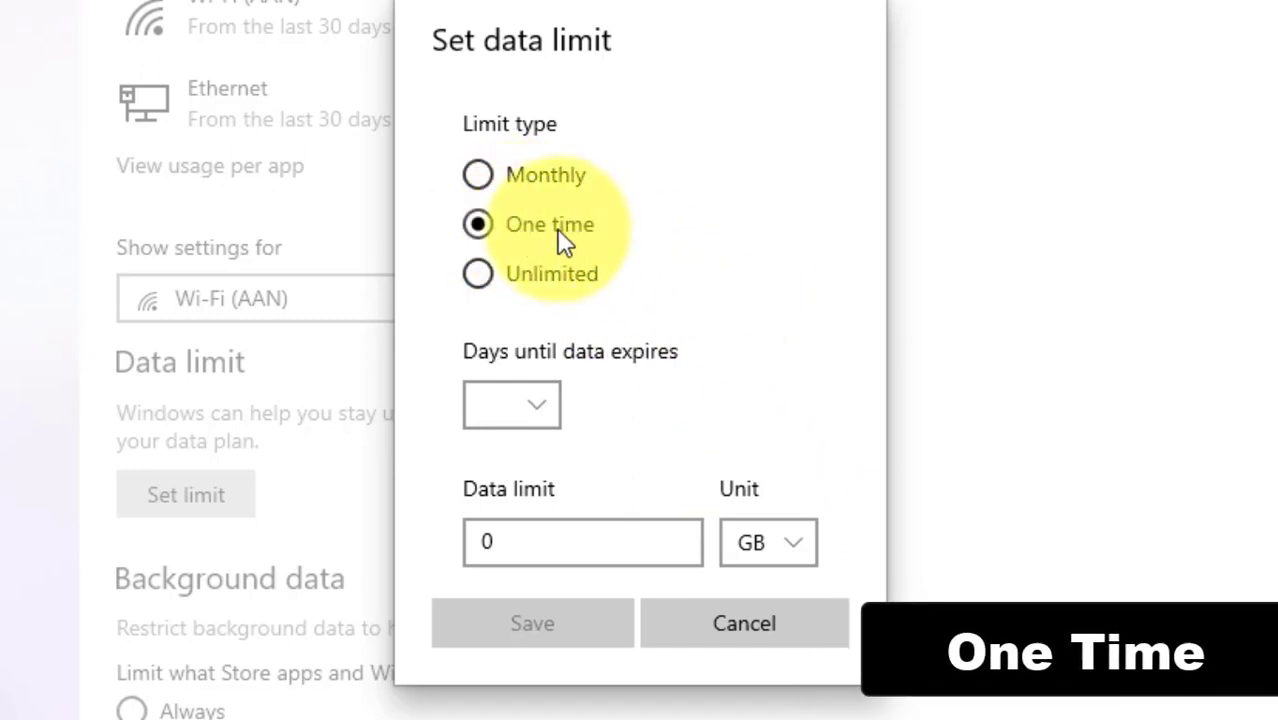
pyautogui.click(511, 404)
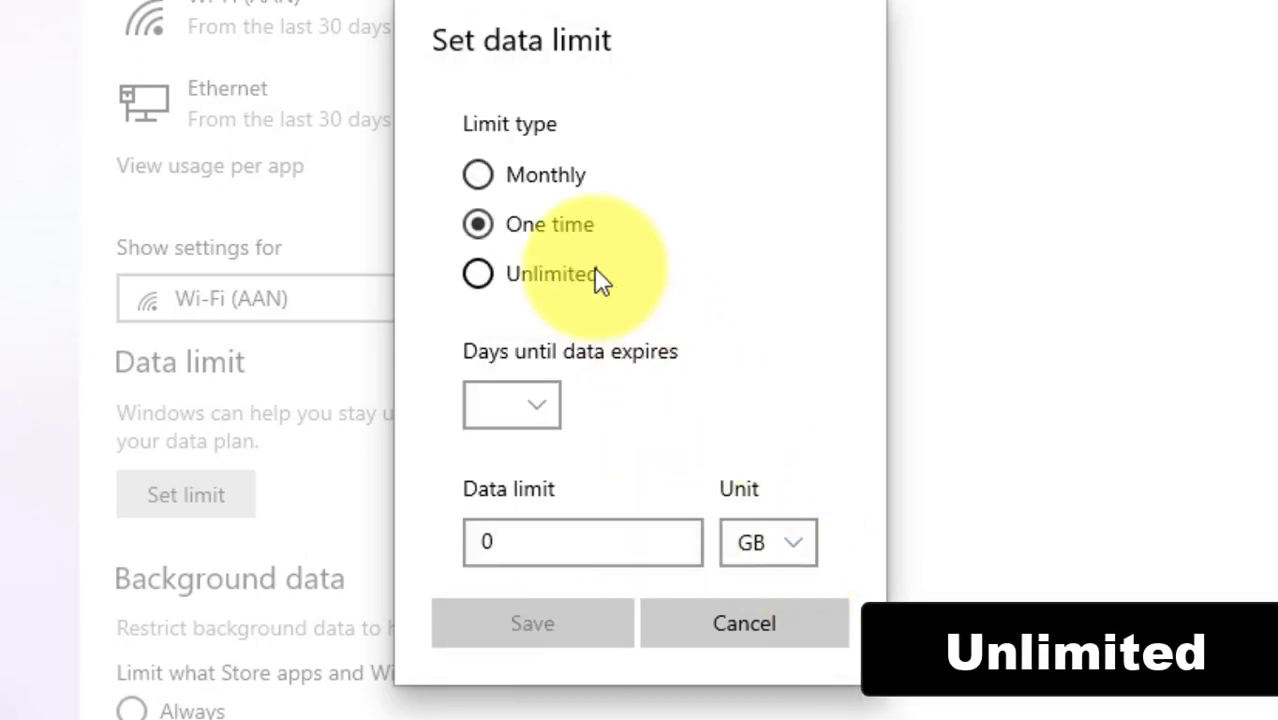
# - Make the Wi-Fi limit Unlimited, resetting monthly on day 28, and save it
pyautogui.click(478, 274)
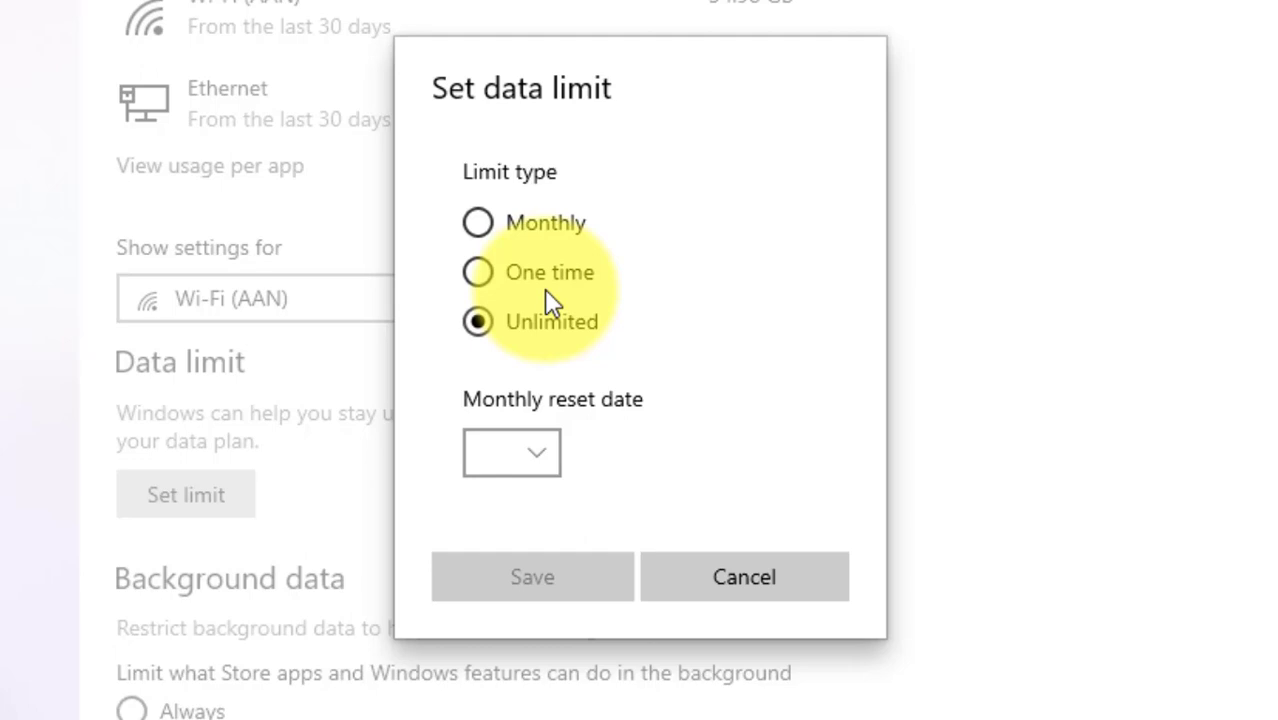
pyautogui.click(511, 452)
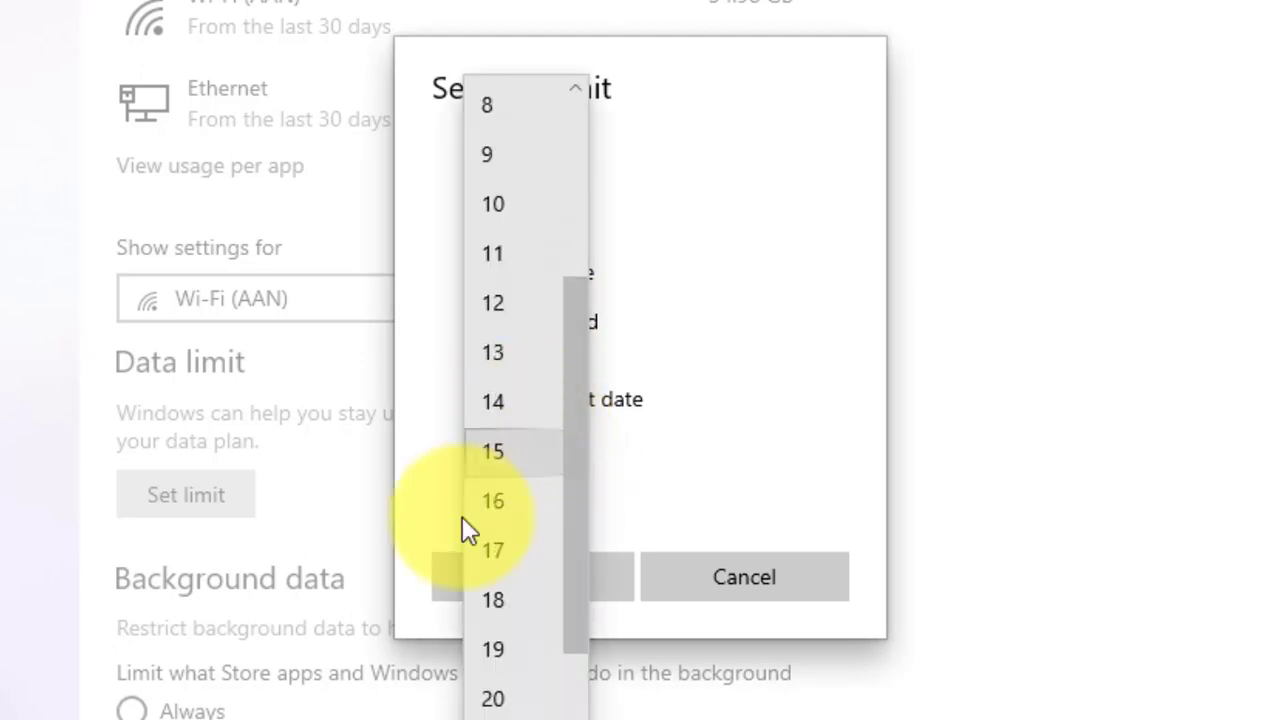
pyautogui.scroll(3)
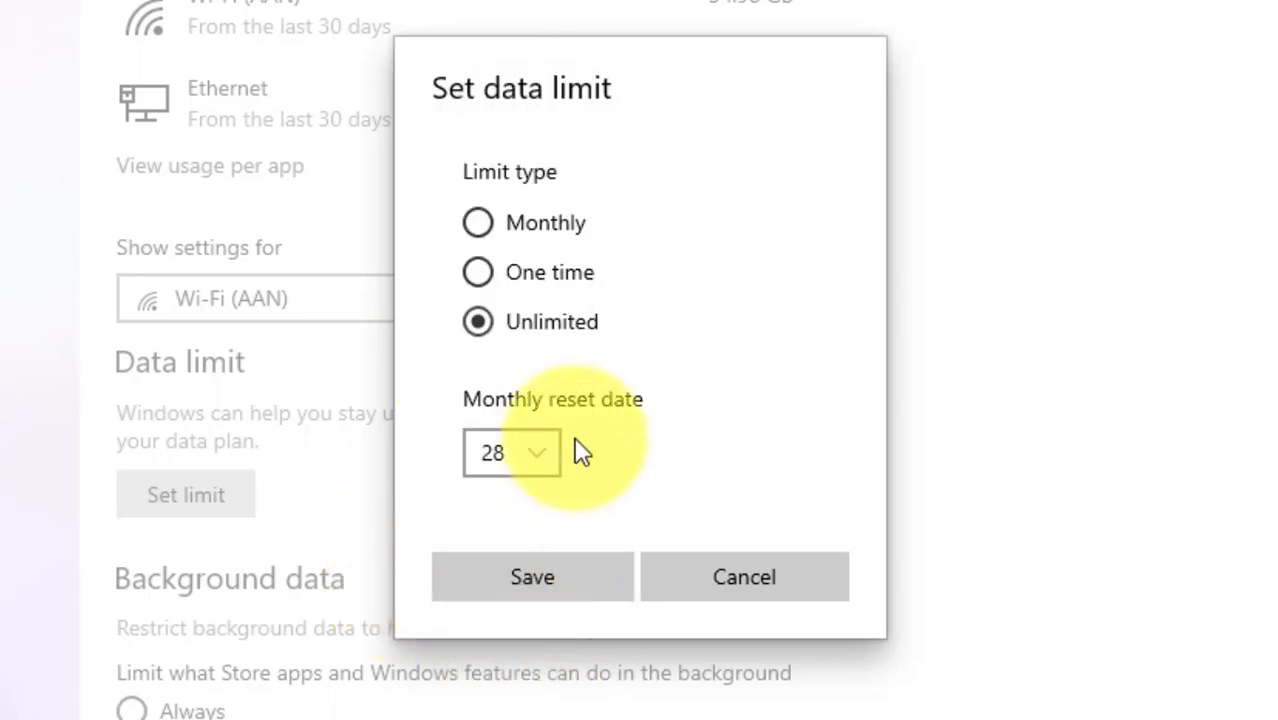
pyautogui.click(511, 452)
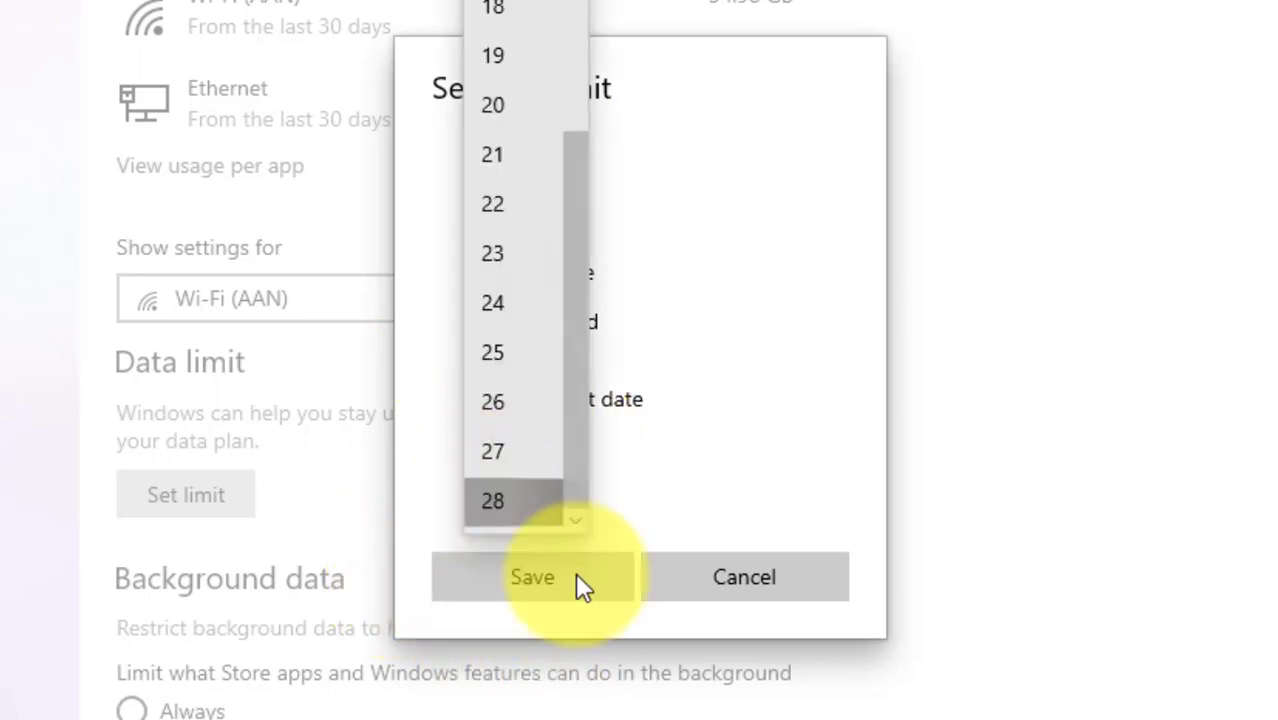
pyautogui.click(532, 577)
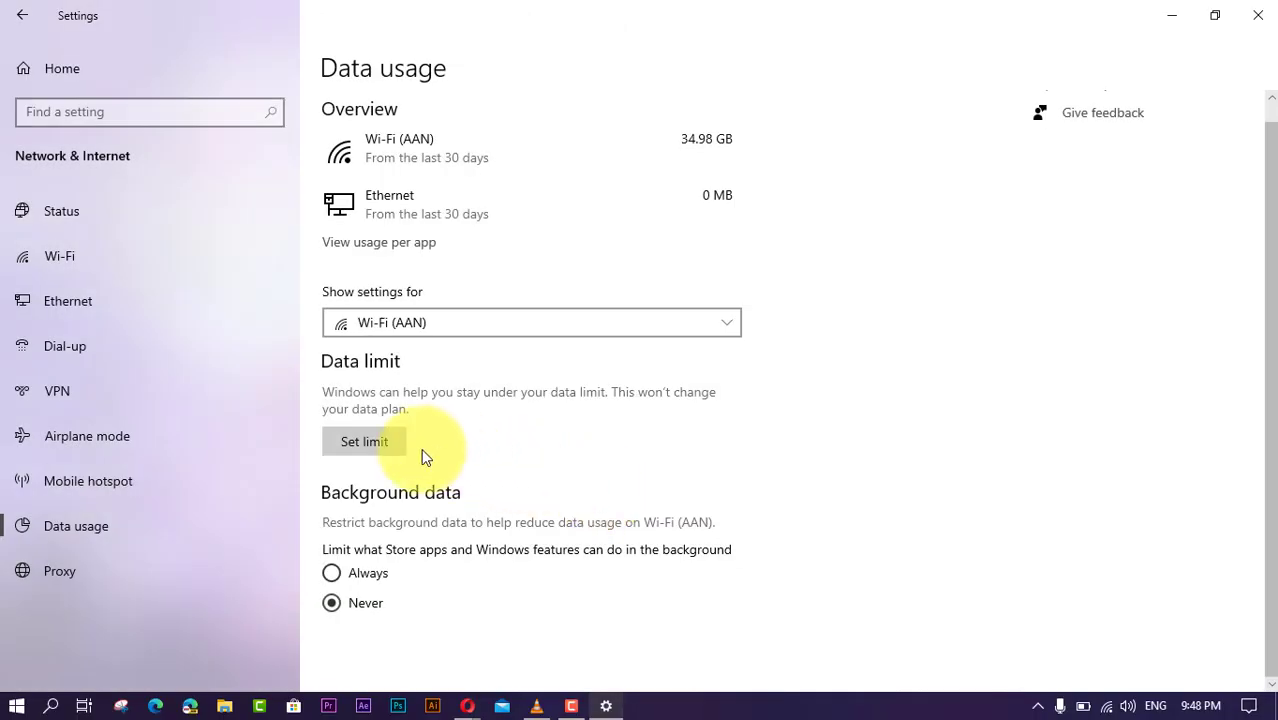
# - Remove the Unlimited Wi-Fi data limit and confirm the removal
pyautogui.click(364, 441)
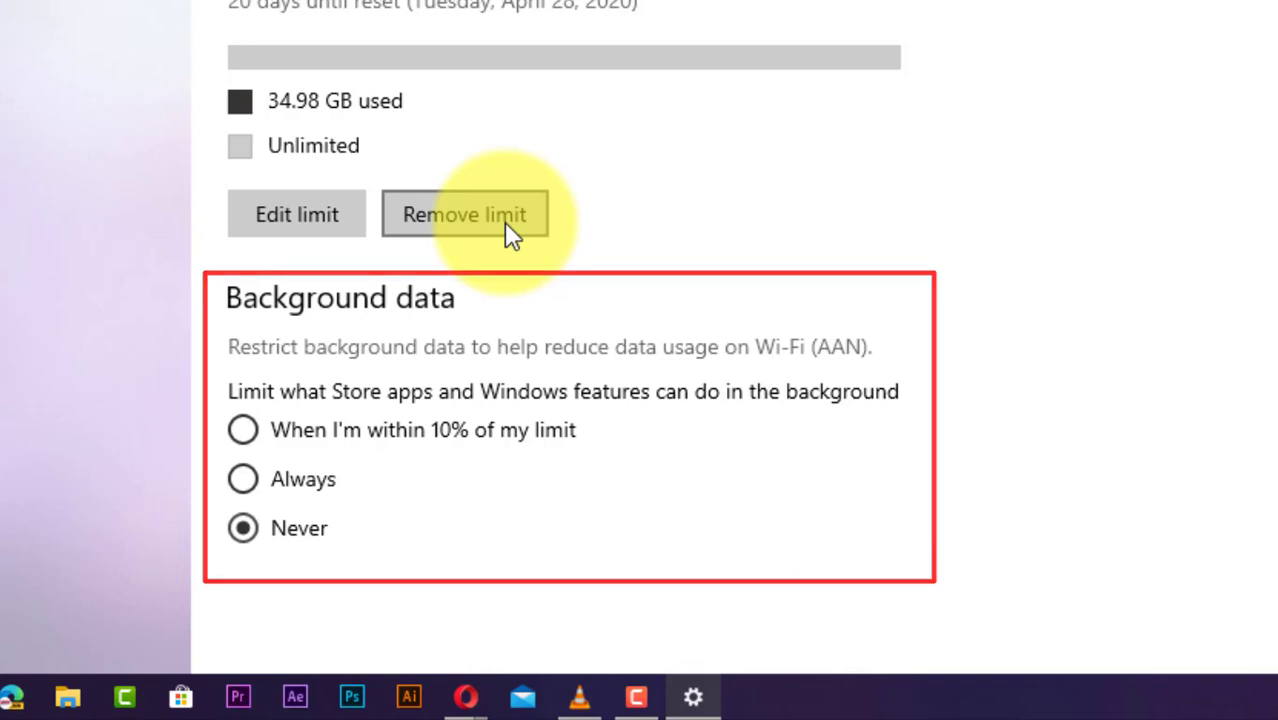
pyautogui.click(464, 214)
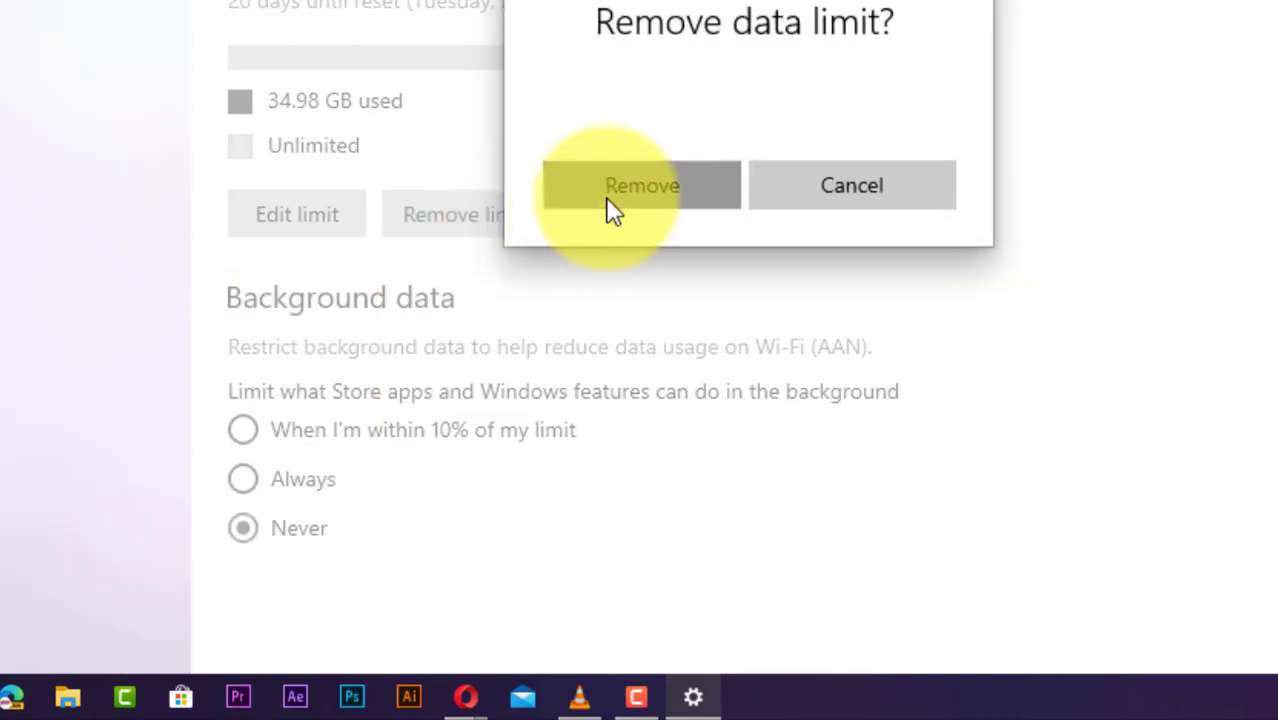
pyautogui.click(641, 185)
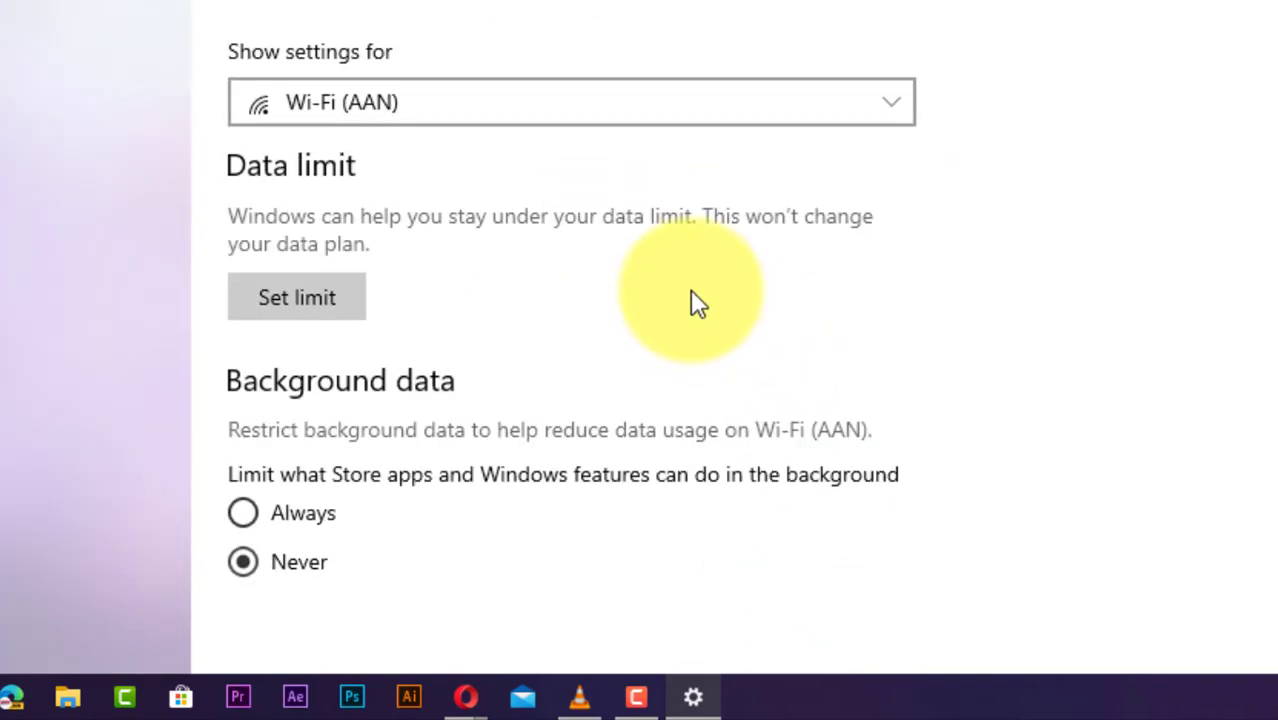